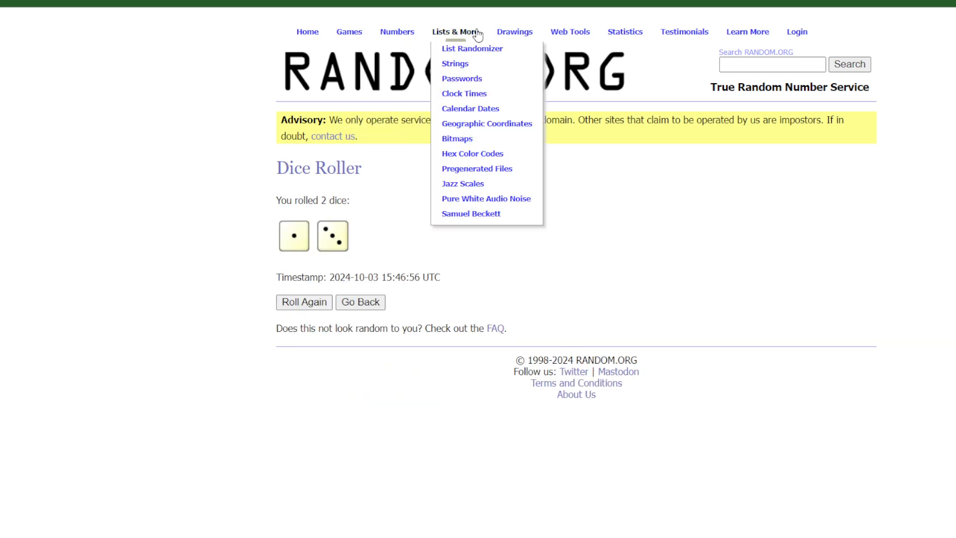
- Shuffle the eight NFL divisions in the List Randomizer, reshuffling them twice more
left_click(471, 49)
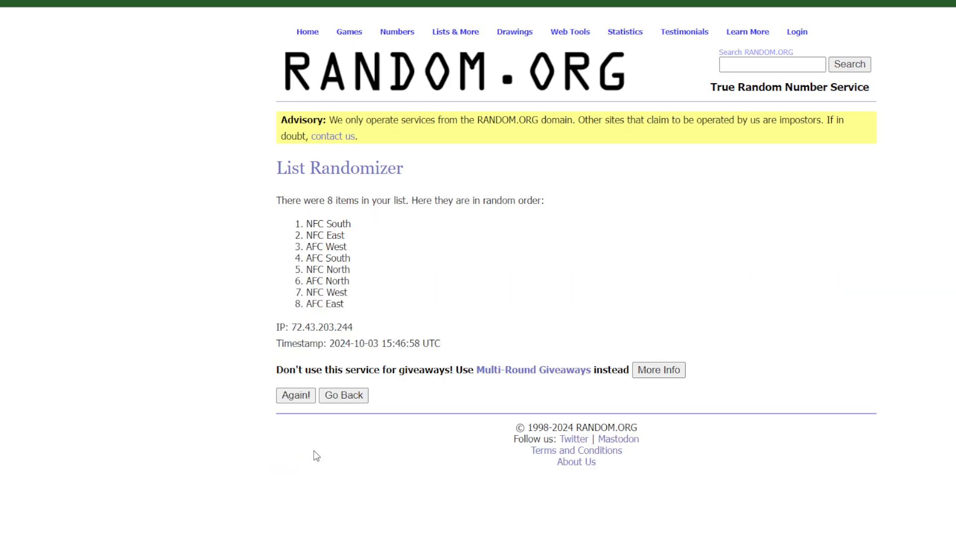
left_click(295, 395)
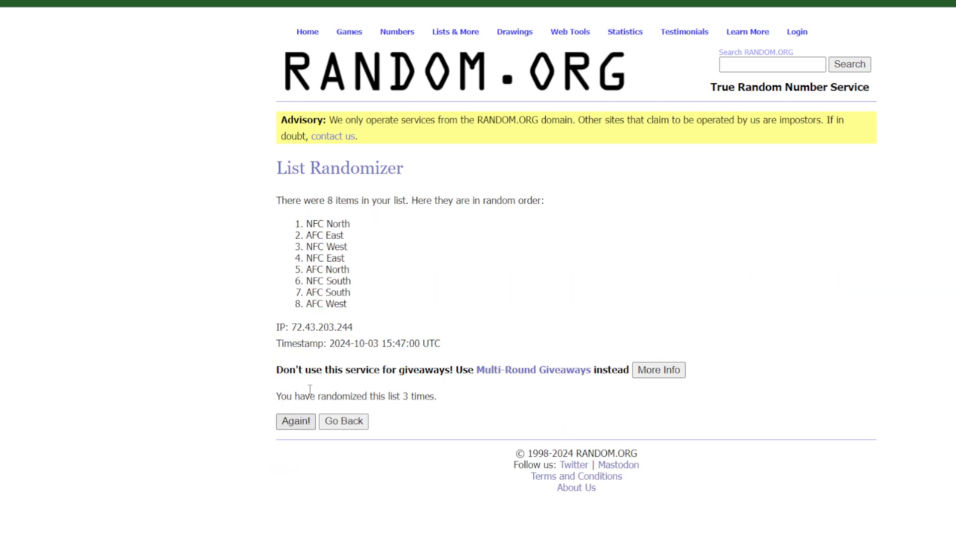
left_click(296, 420)
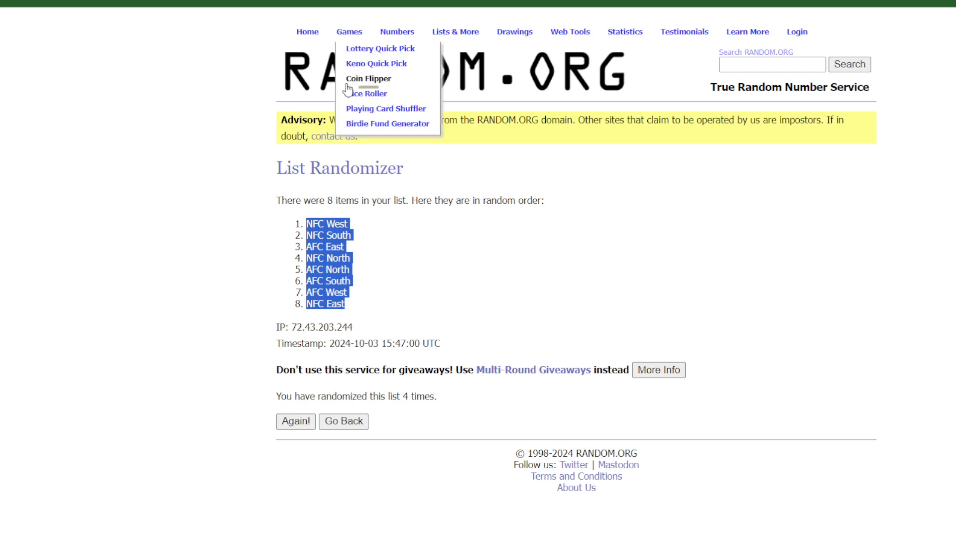
- Shuffle the participant names list in the List Randomizer, reshuffling it twice more
left_click(364, 93)
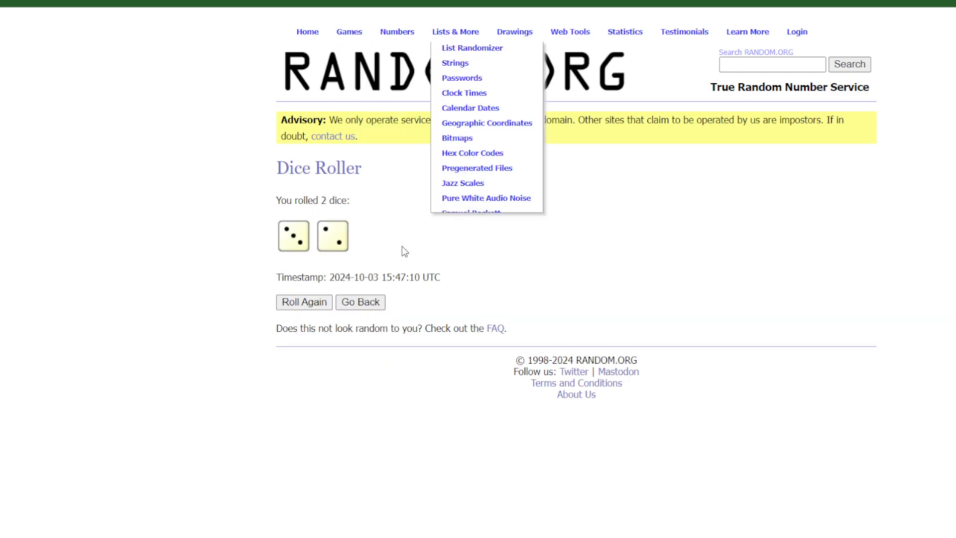
left_click(471, 48)
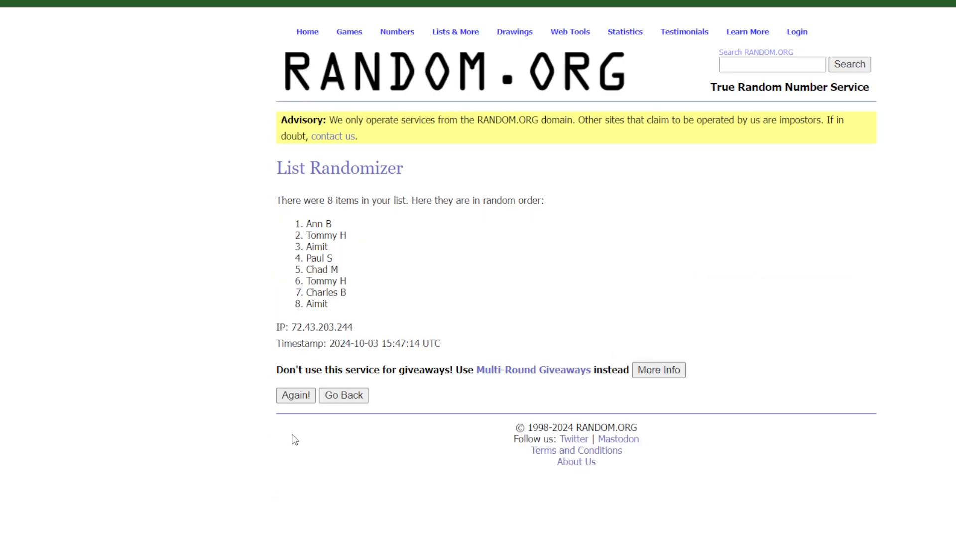
left_click(295, 394)
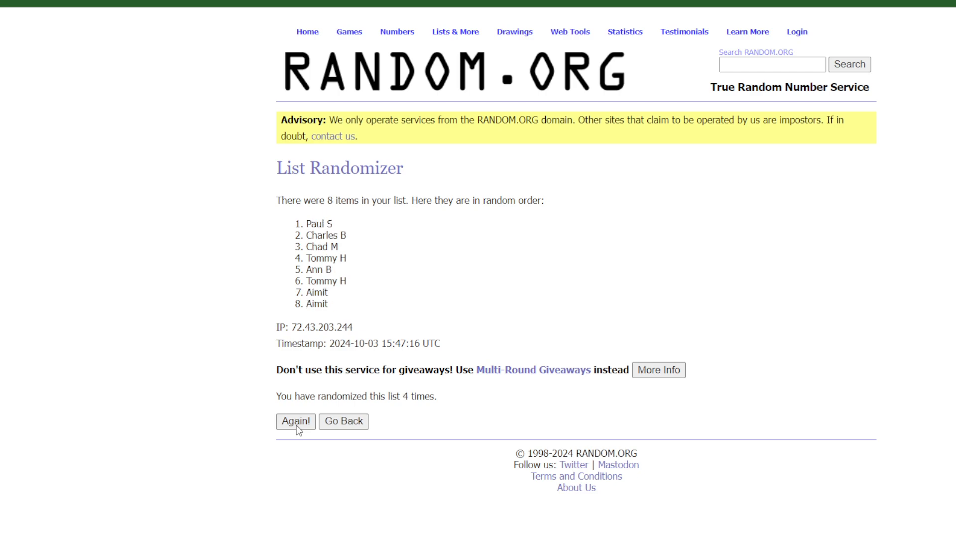
left_click(295, 421)
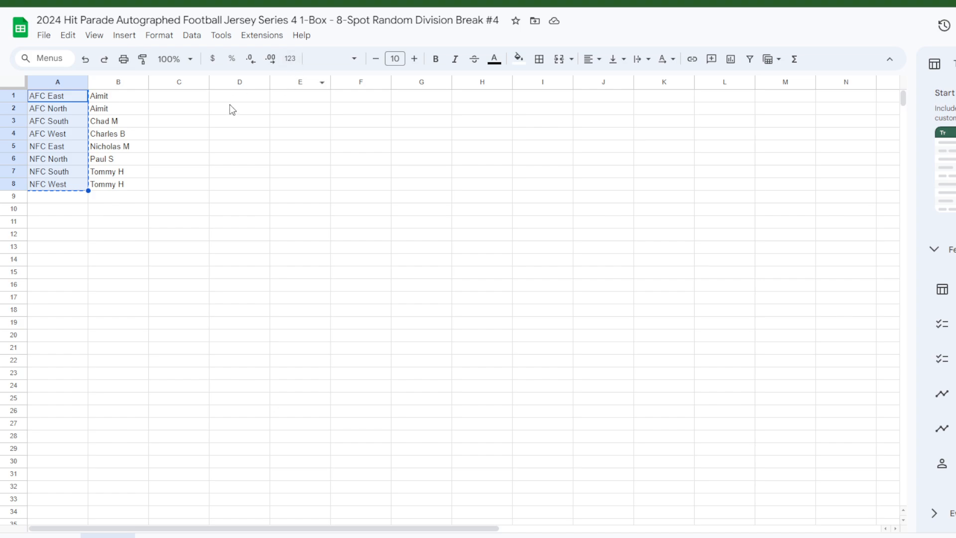
mouse_move(314, 104)
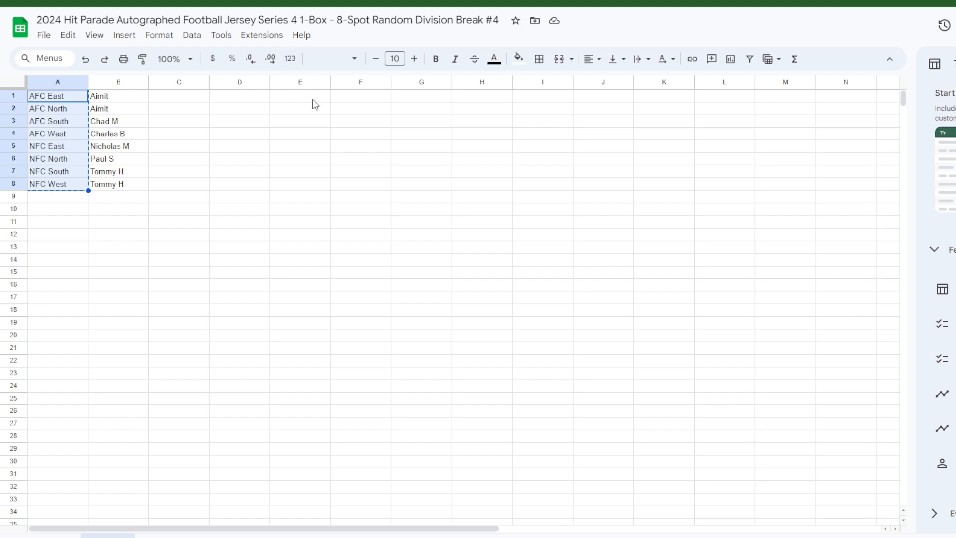
mouse_move(240, 101)
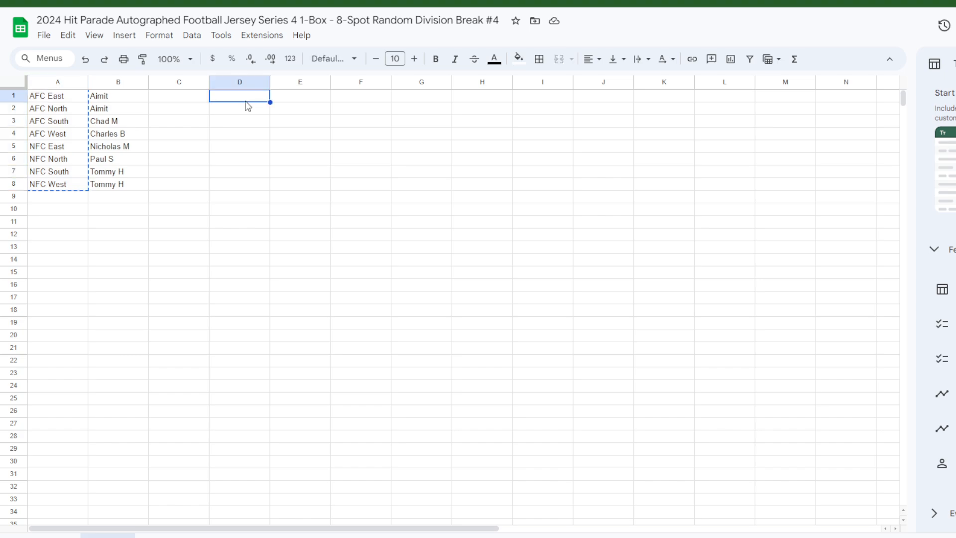
mouse_move(285, 138)
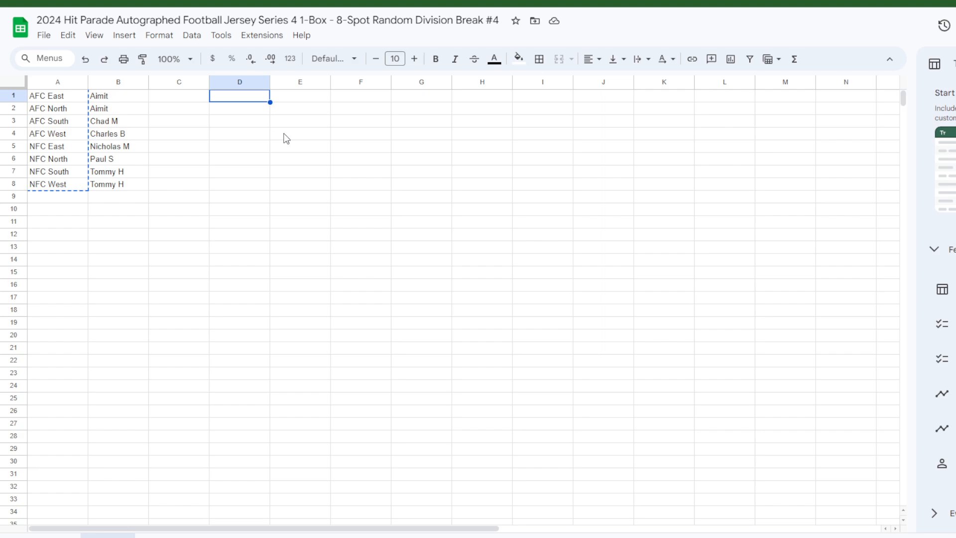
mouse_move(287, 124)
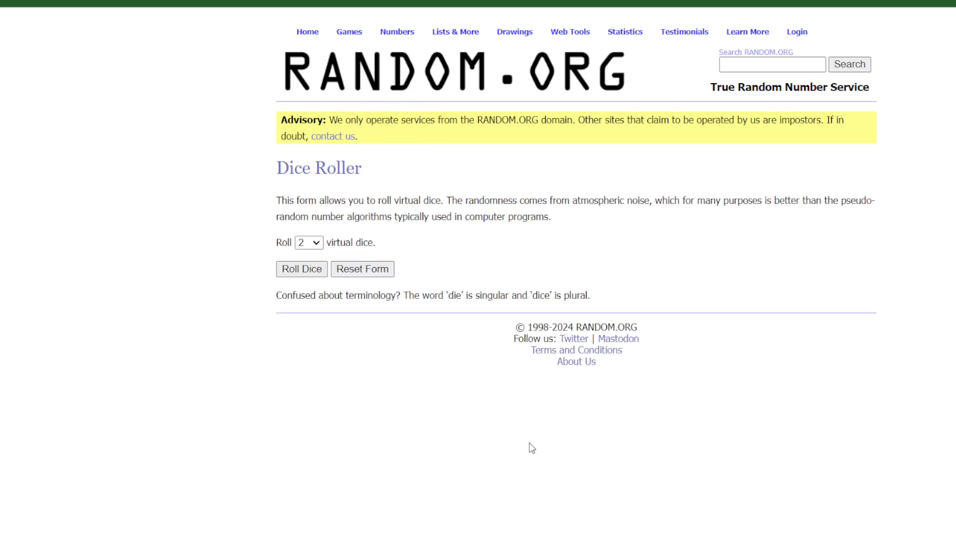
mouse_move(415, 313)
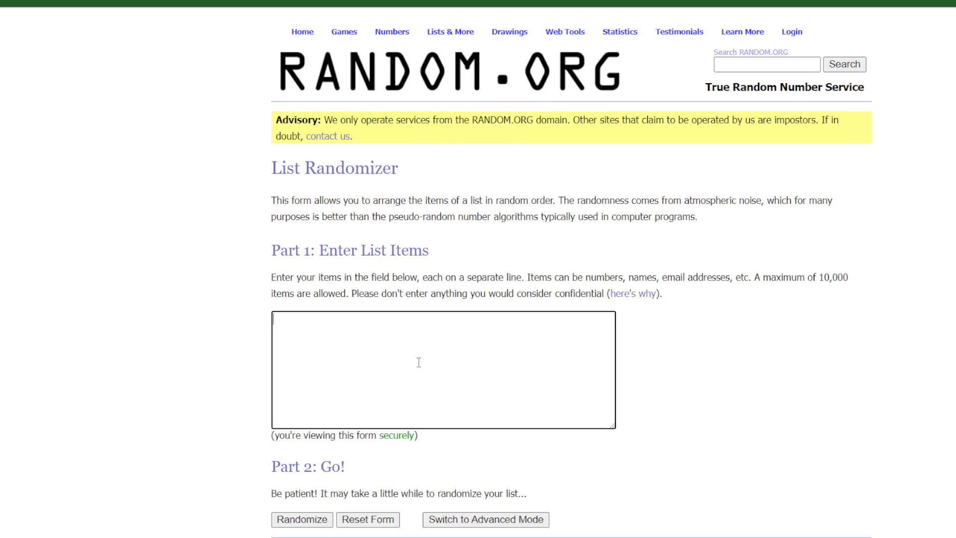
- Randomize the pasted eight NFL divisions, then reshuffle them twice with Again!
left_click(302, 519)
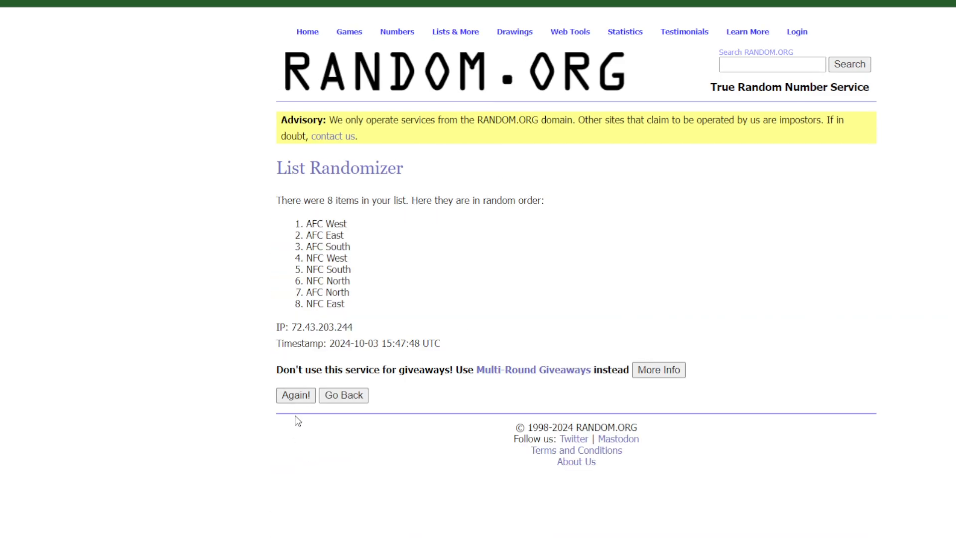
left_click(296, 395)
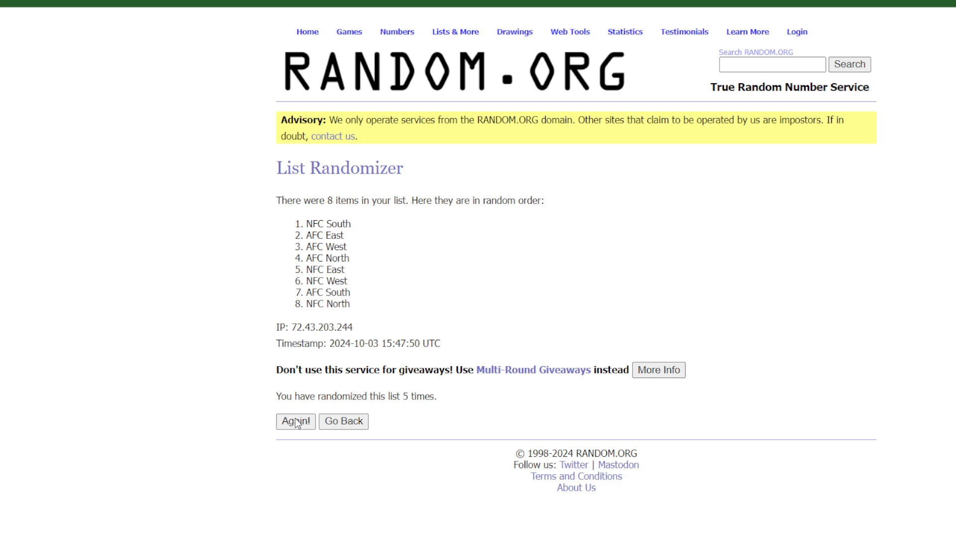
left_click(296, 421)
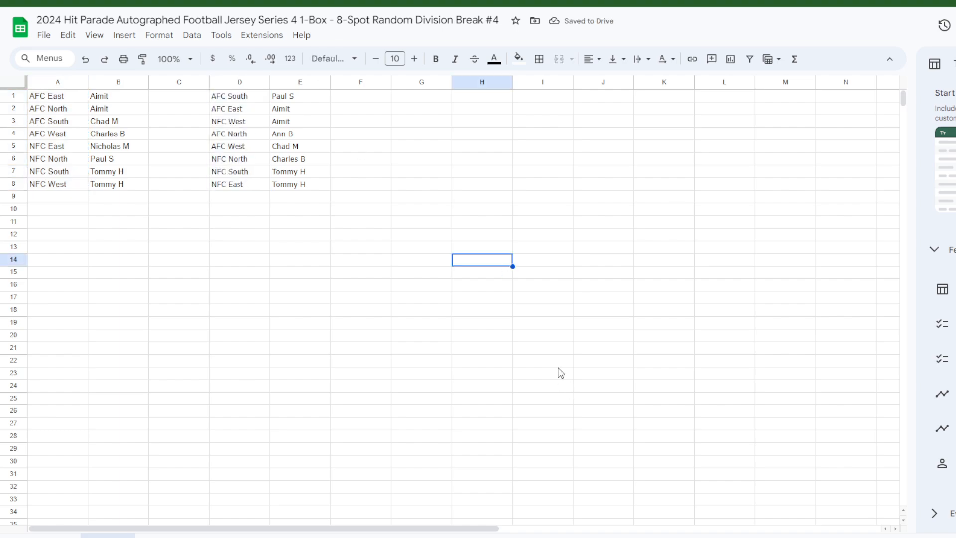
mouse_move(573, 332)
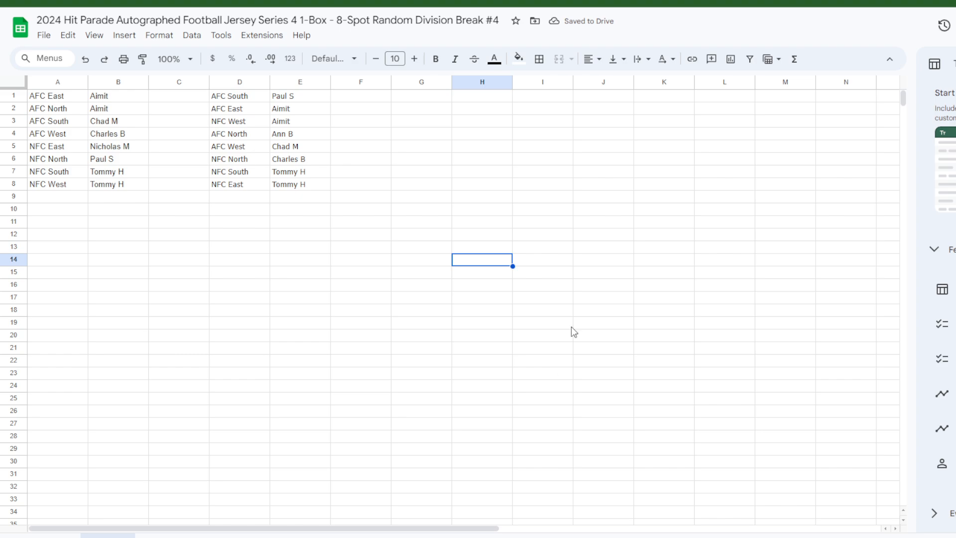